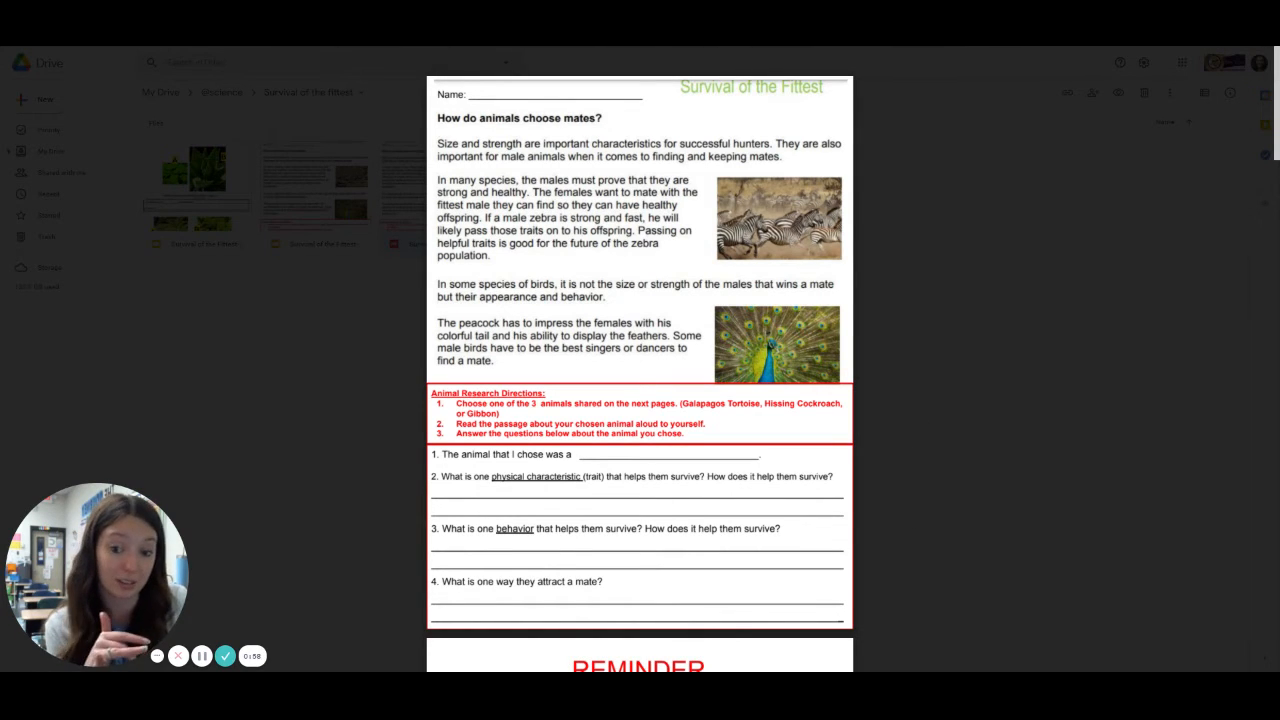
pyautogui.scroll(-3)
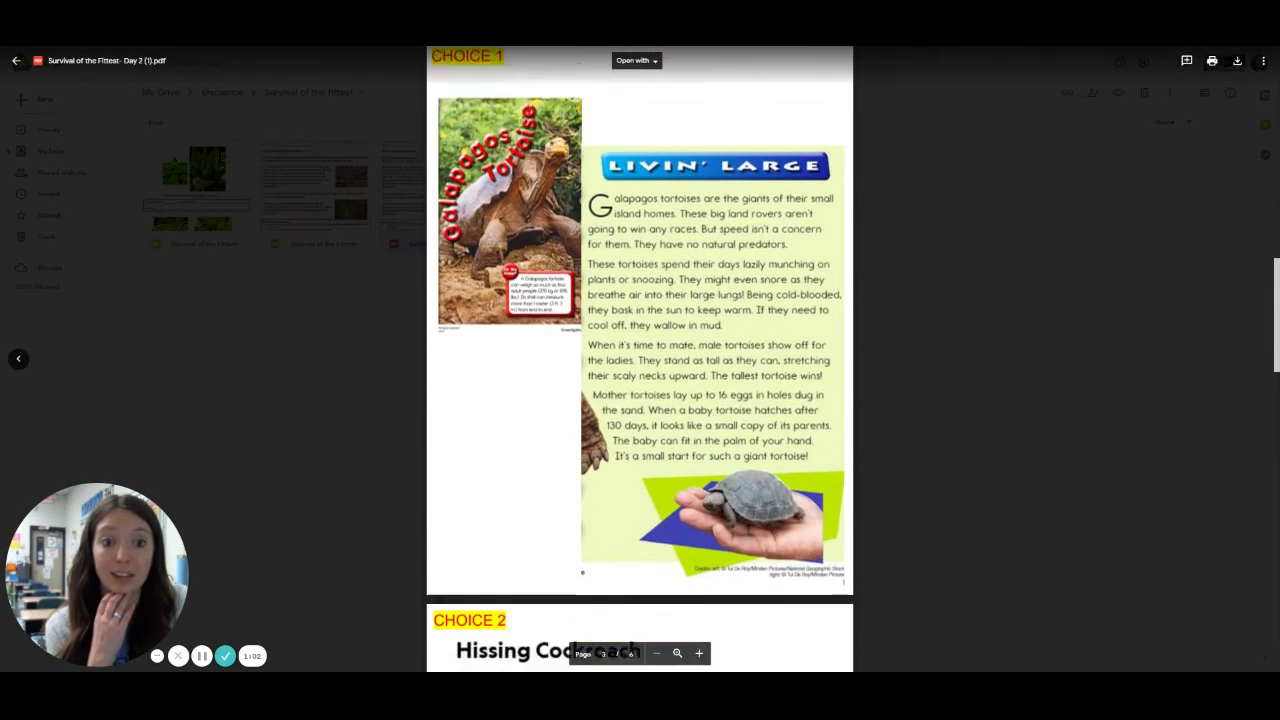
pyautogui.scroll(-3)
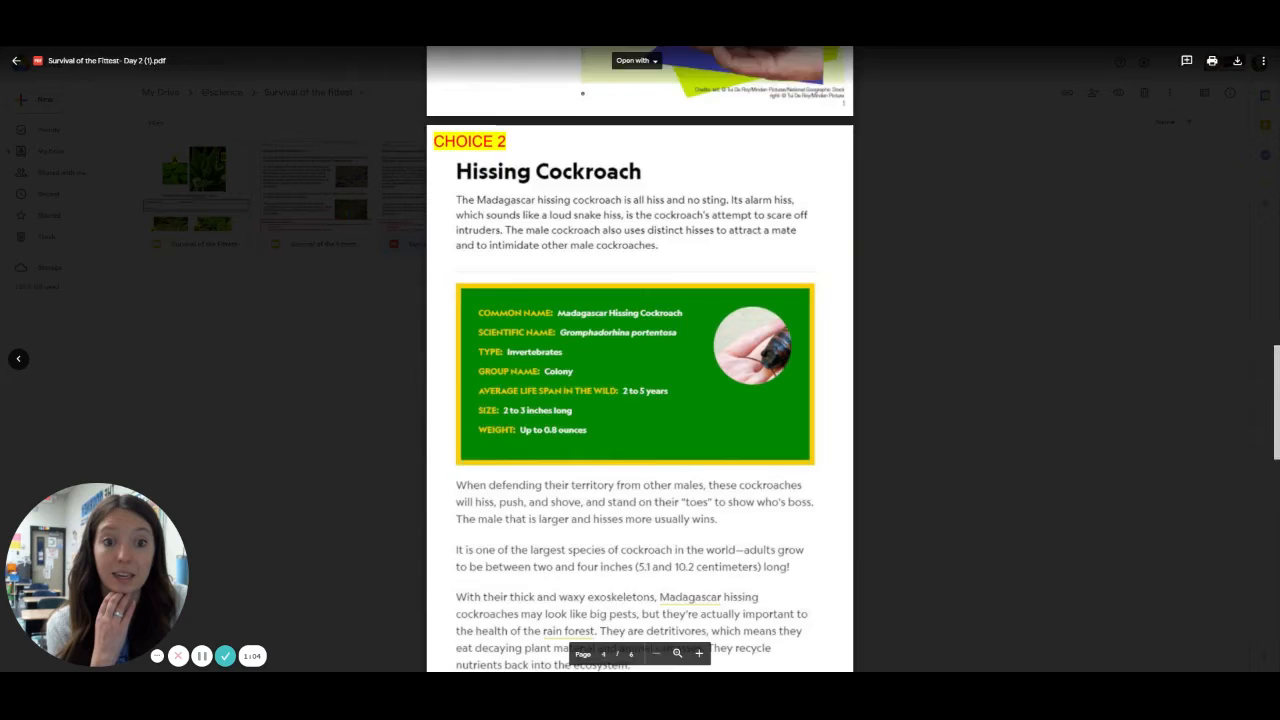
pyautogui.scroll(-3)
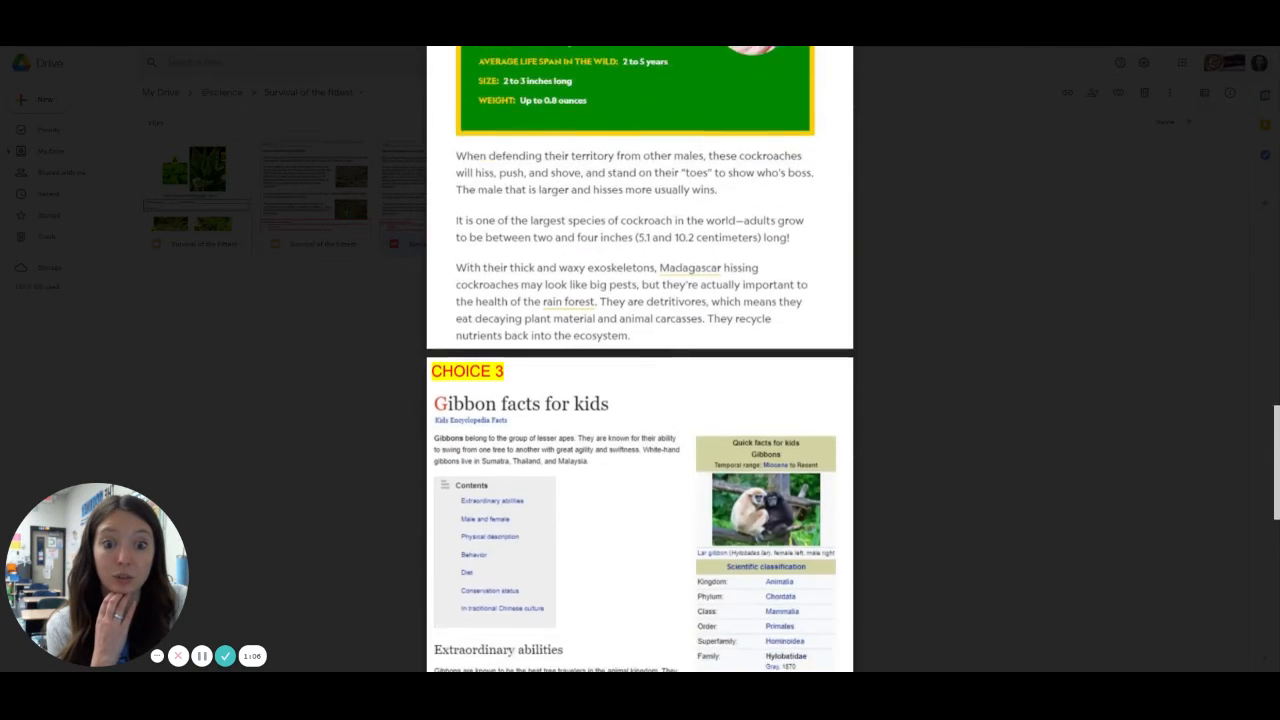
pyautogui.scroll(-3)
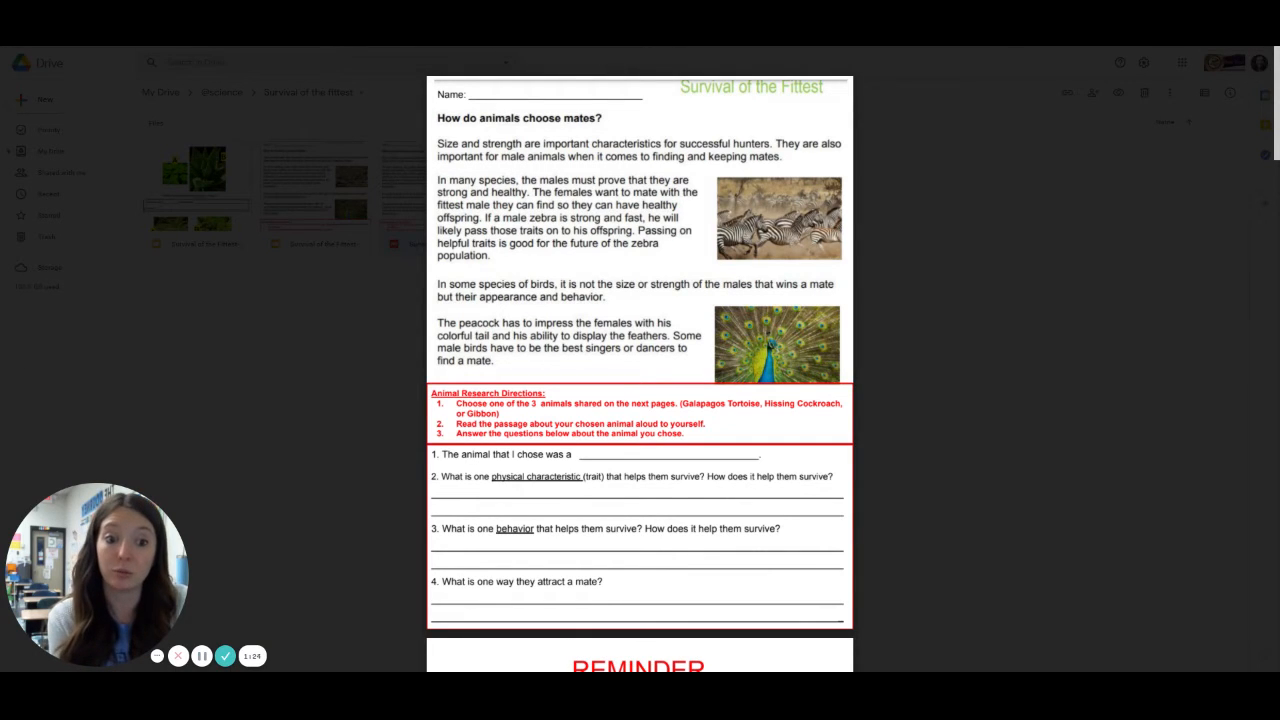
pyautogui.scroll(-3)
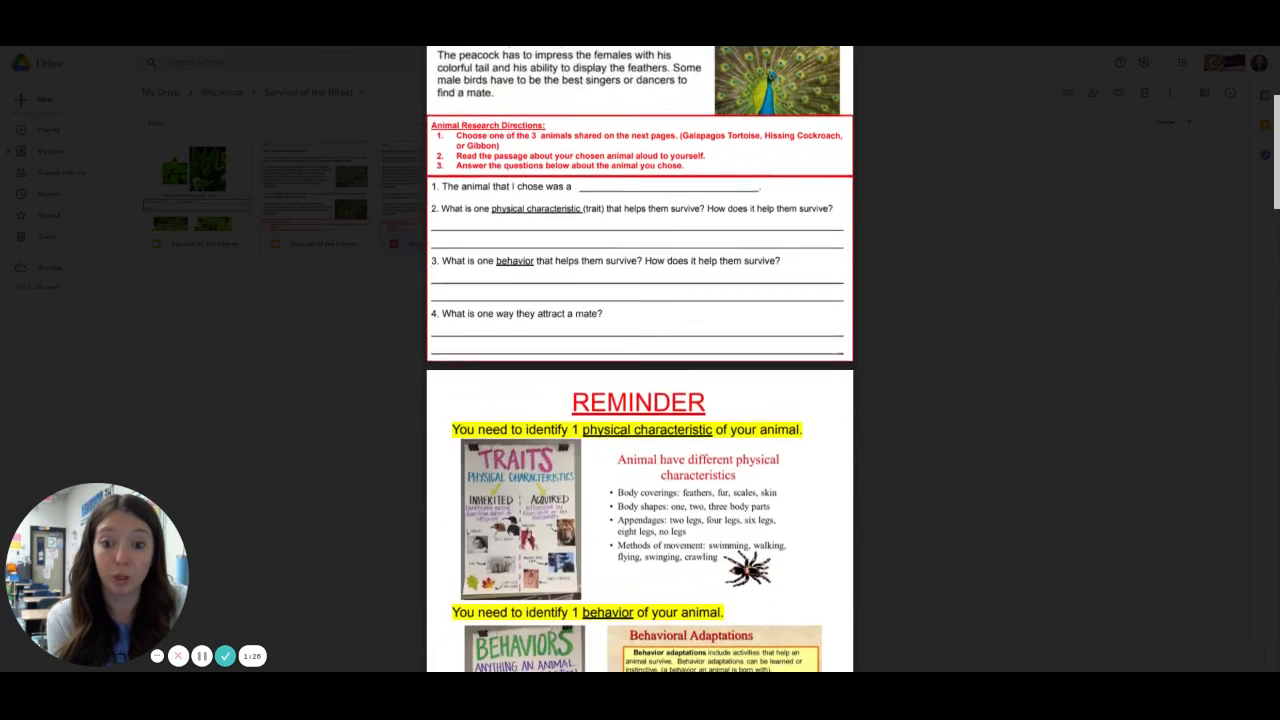
pyautogui.scroll(-3)
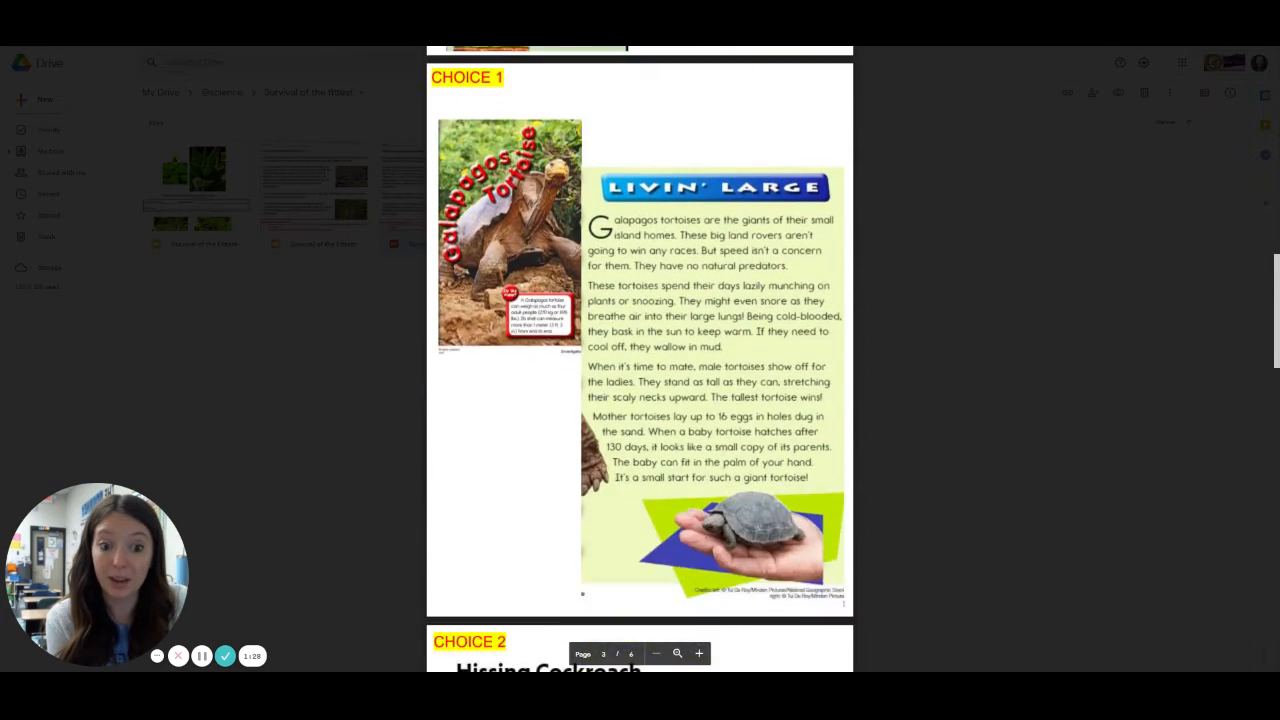
pyautogui.scroll(-3)
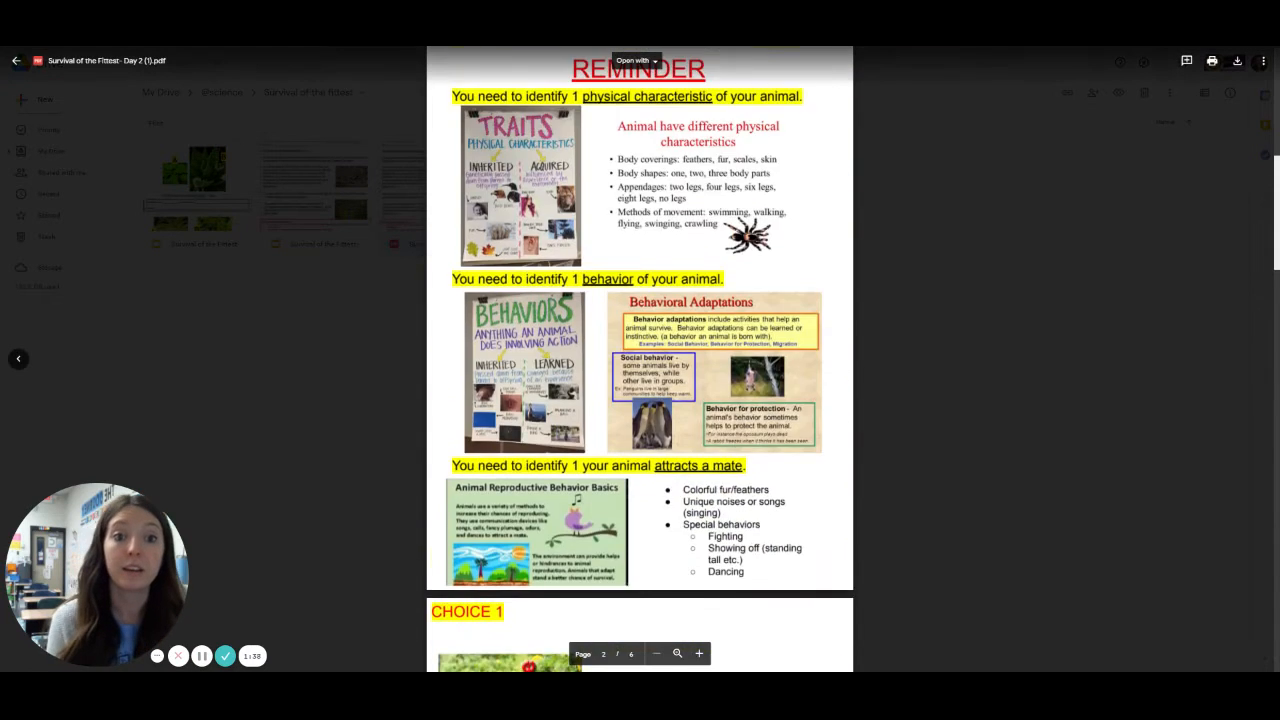
pyautogui.scroll(3)
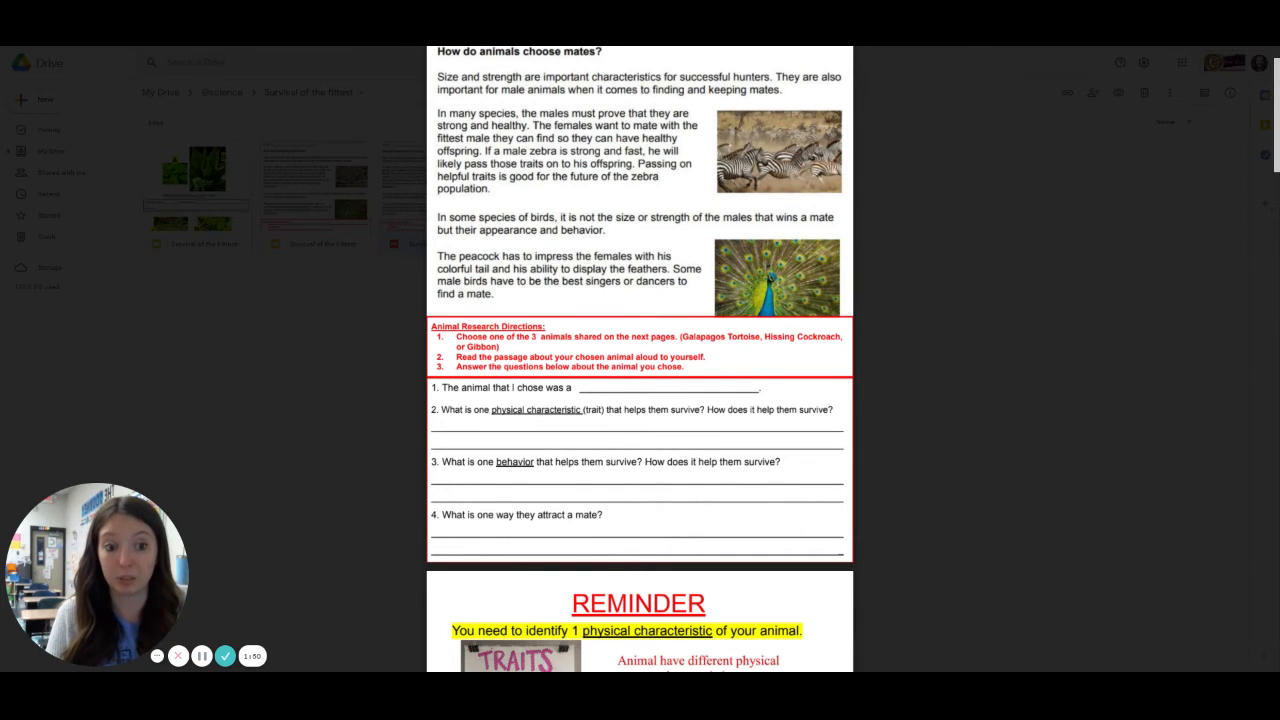
pyautogui.scroll(-3)
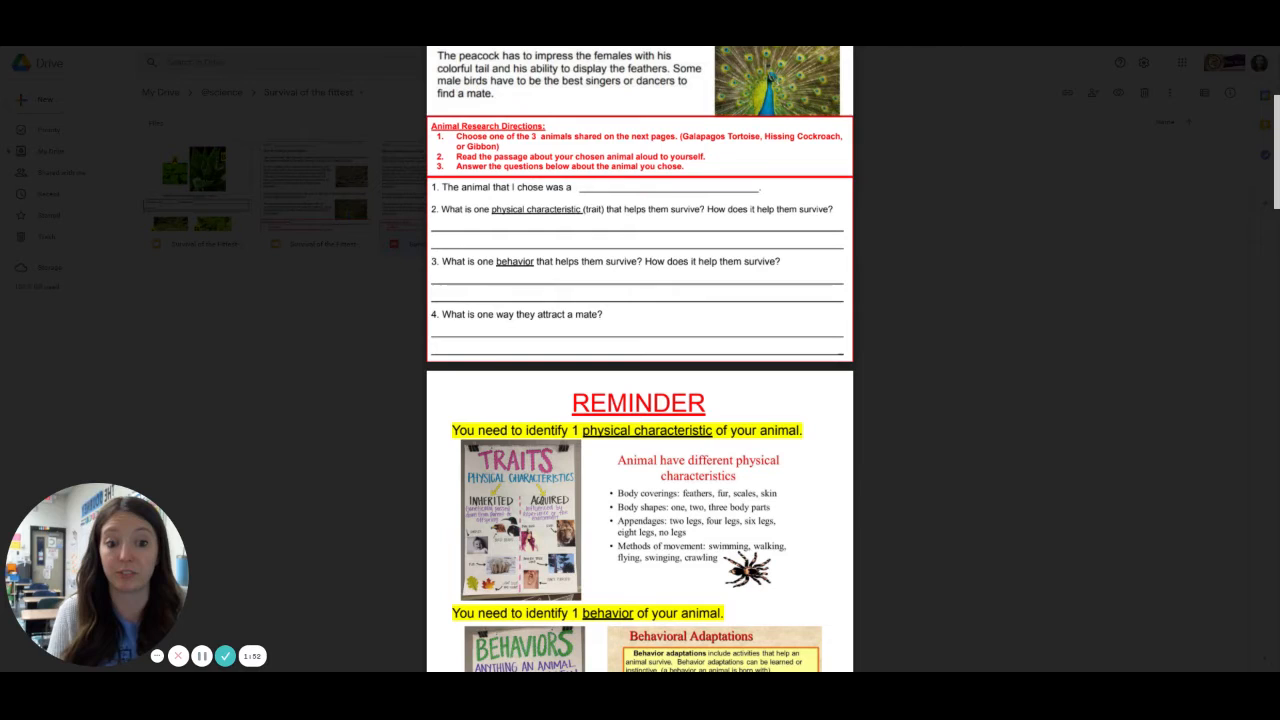
pyautogui.scroll(-3)
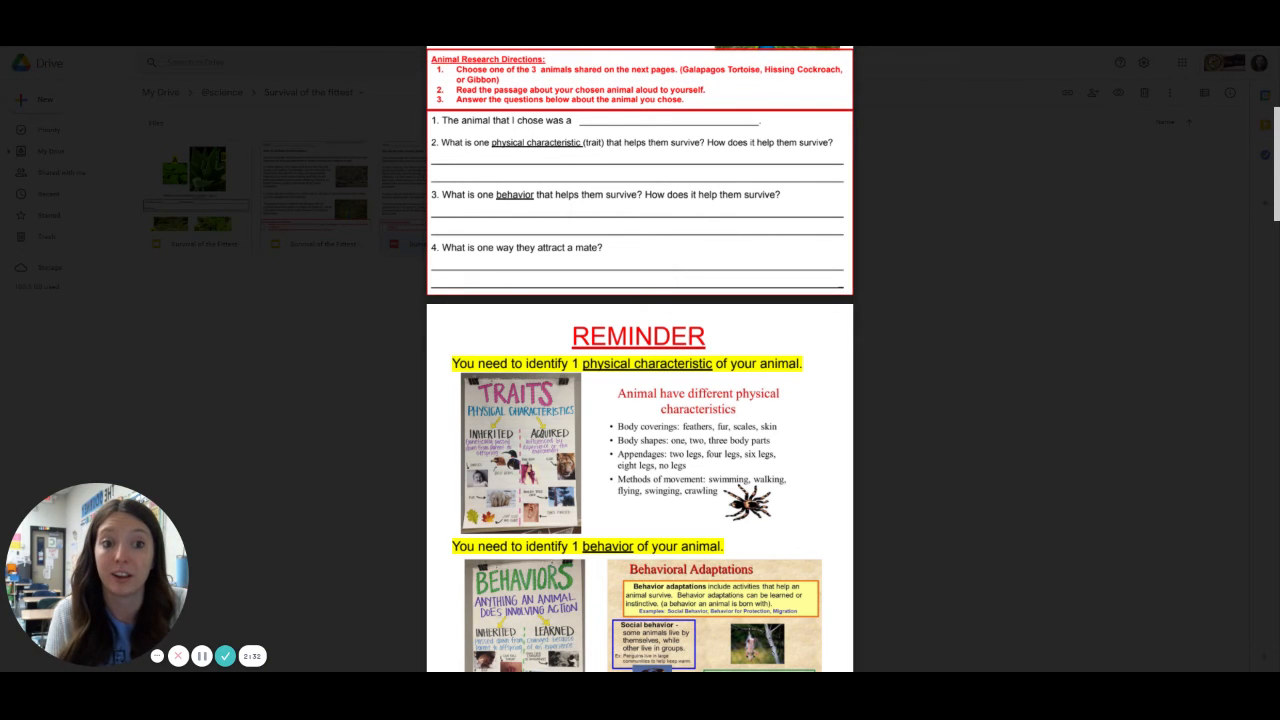
pyautogui.scroll(-3)
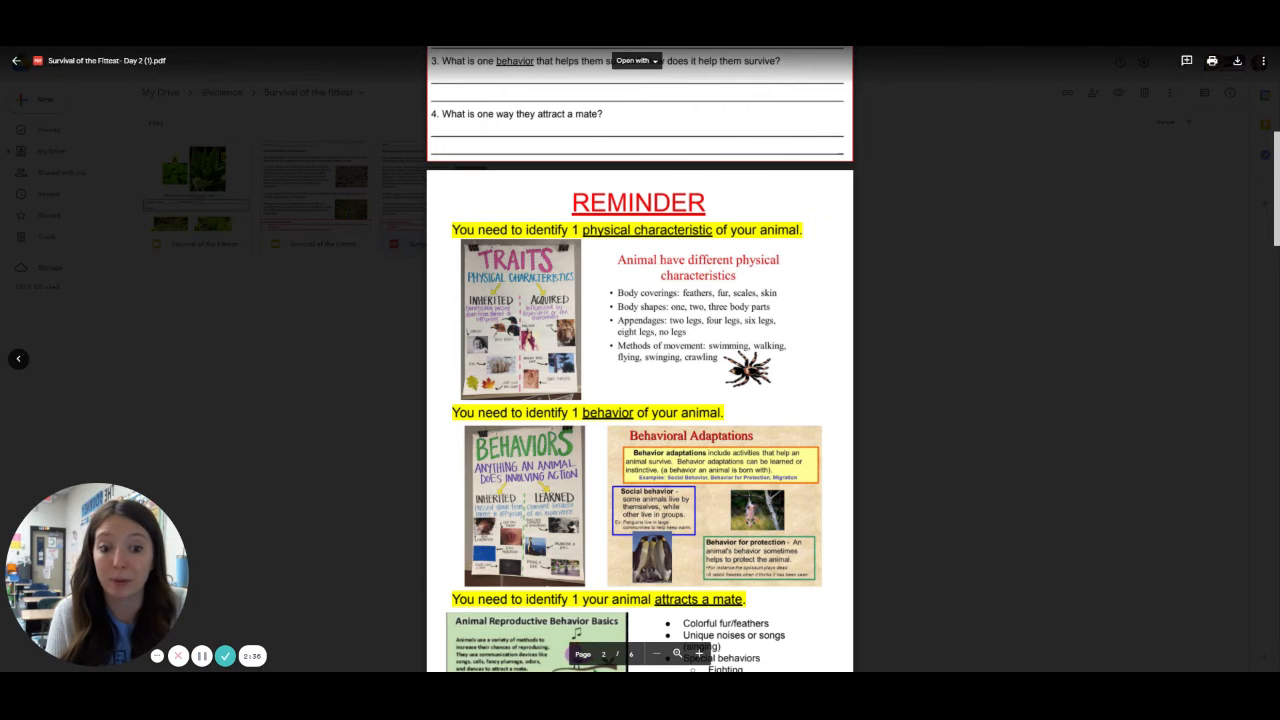
pyautogui.scroll(-3)
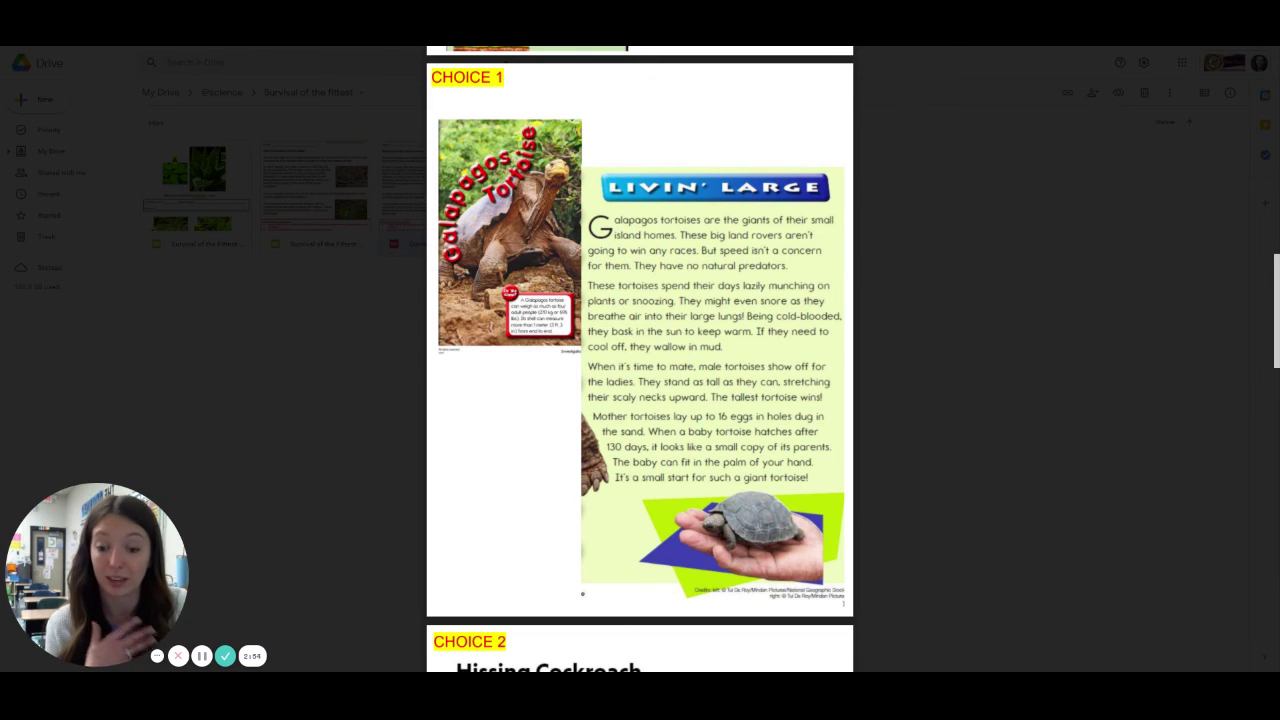
pyautogui.scroll(-3)
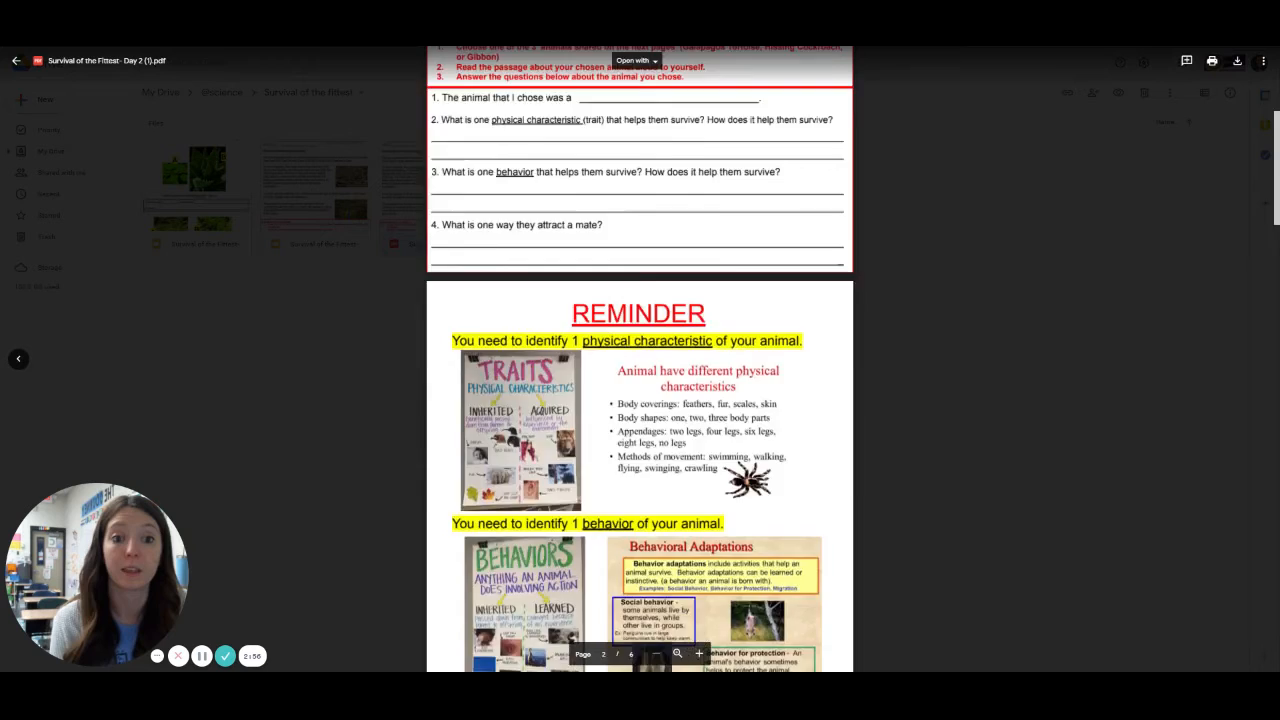
pyautogui.scroll(3)
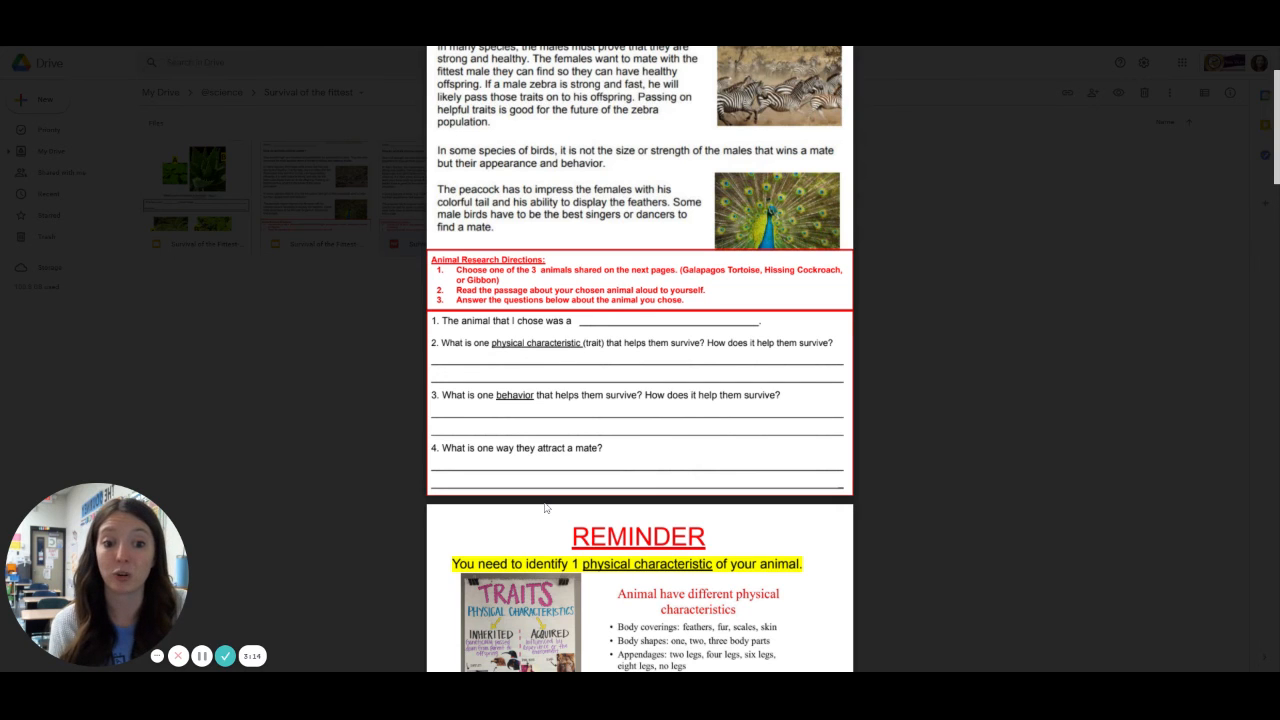
pyautogui.scroll(-3)
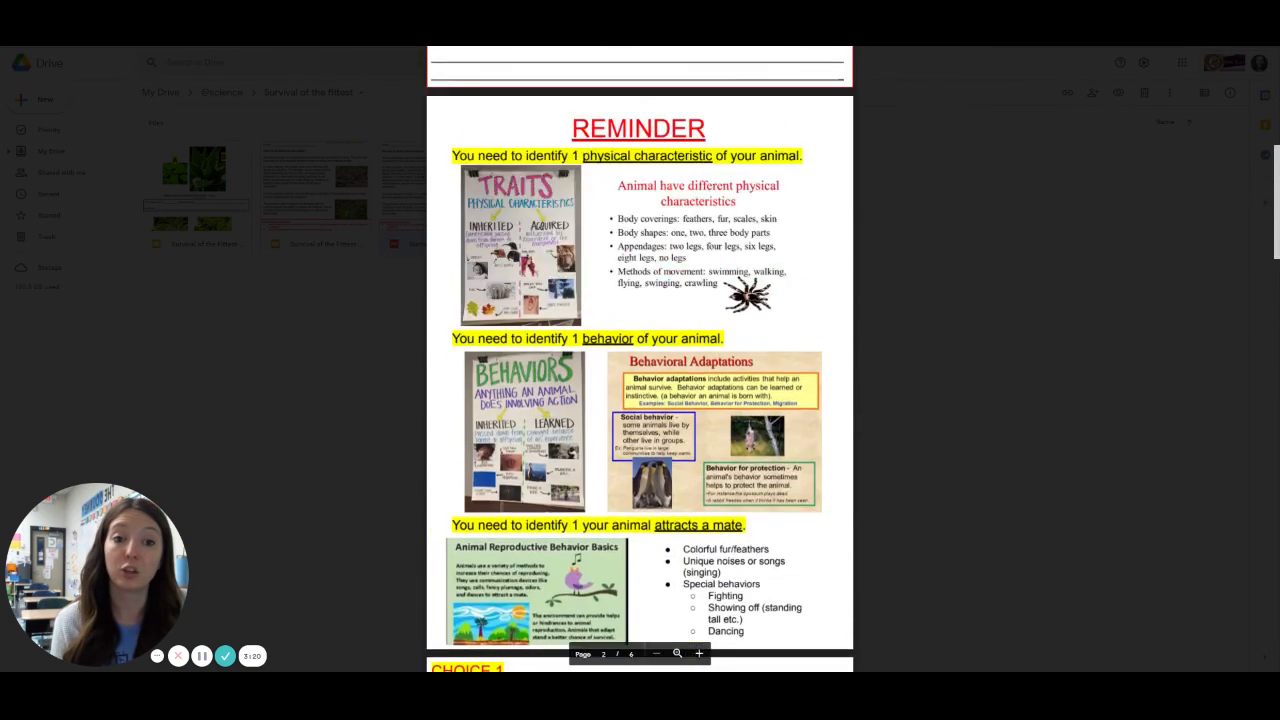
pyautogui.scroll(3)
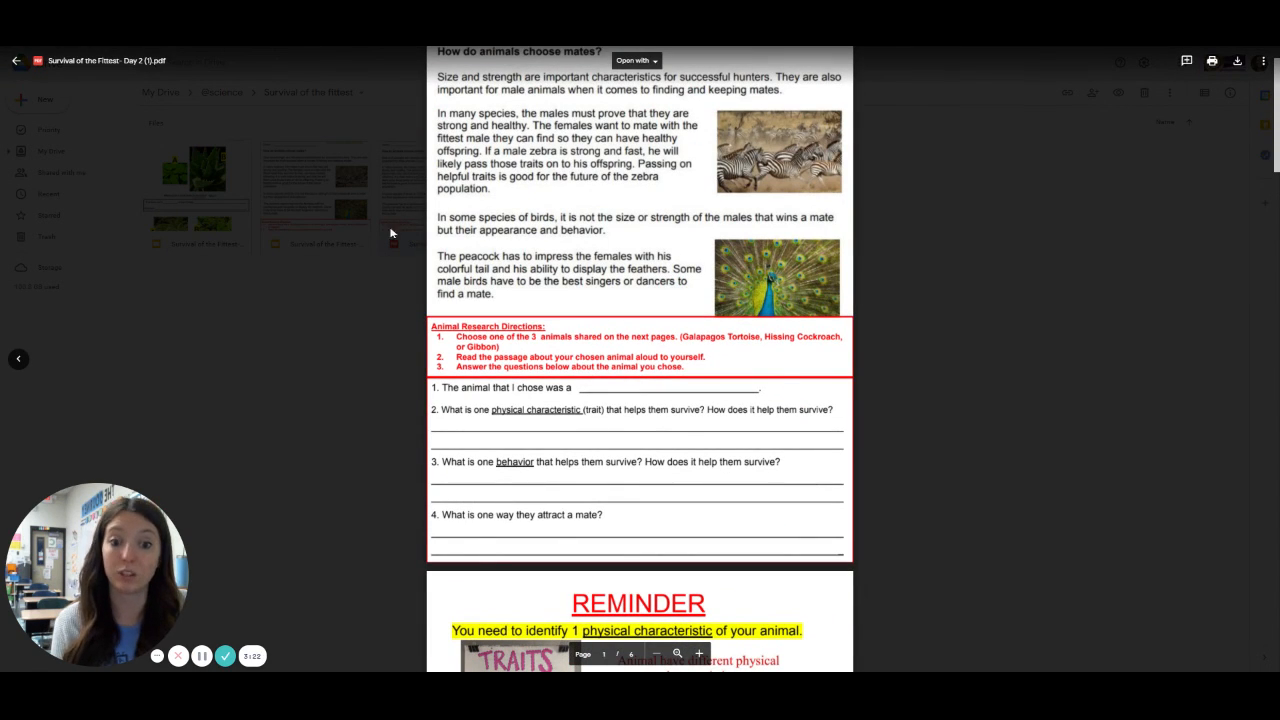